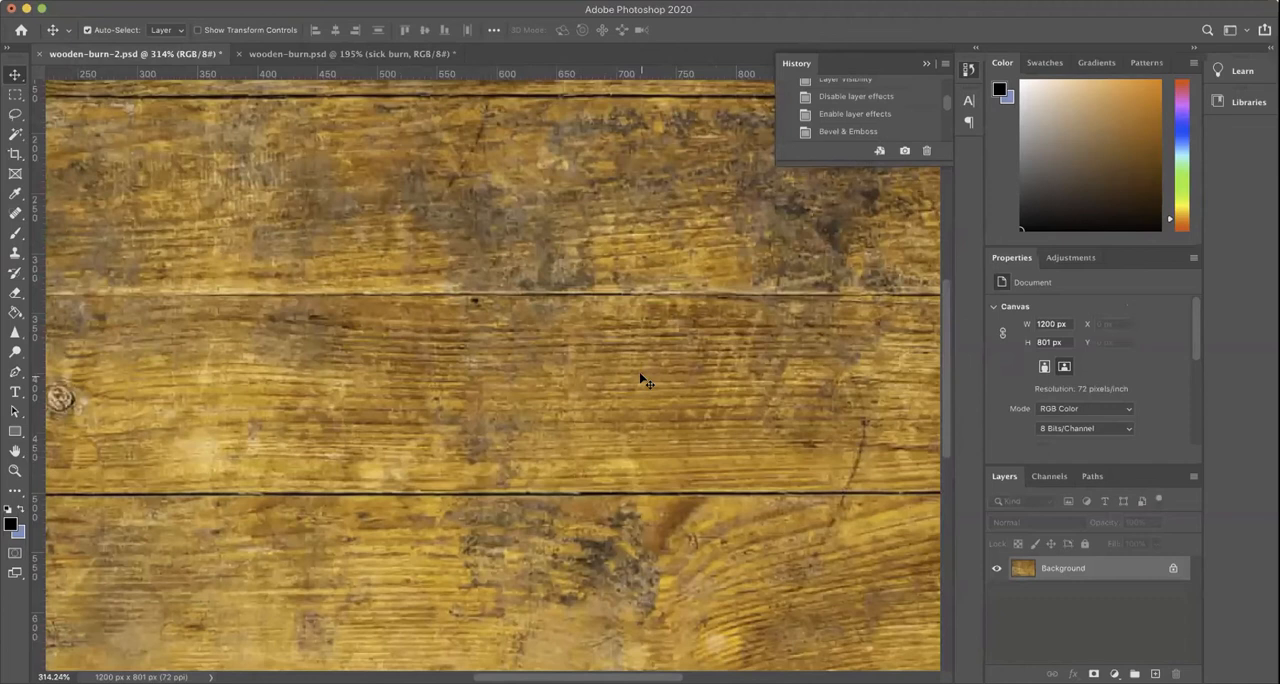
{"action": "mouse_move", "coordinate": [228, 298]}
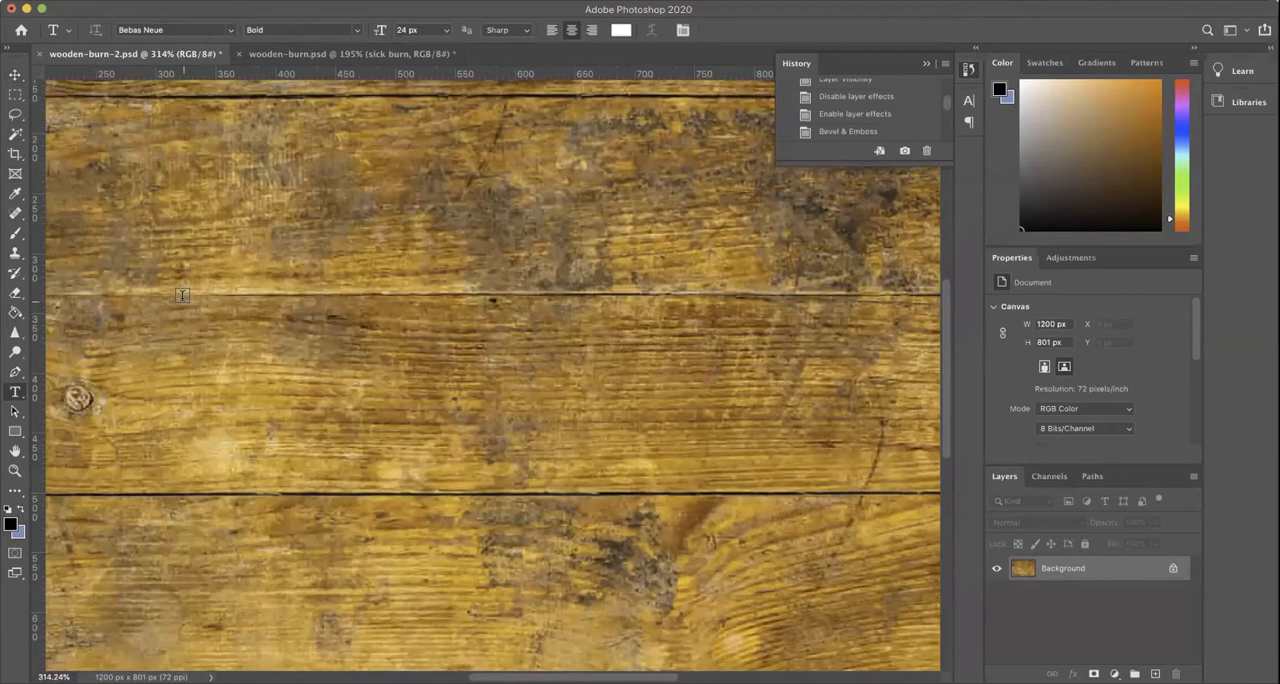
Step: Replace the 'LOREM IPSUM' placeholder with '<FIRST_NAME>' in white Bebas Neue Bold
{"action": "type", "text": "LOREM IPSUM"}
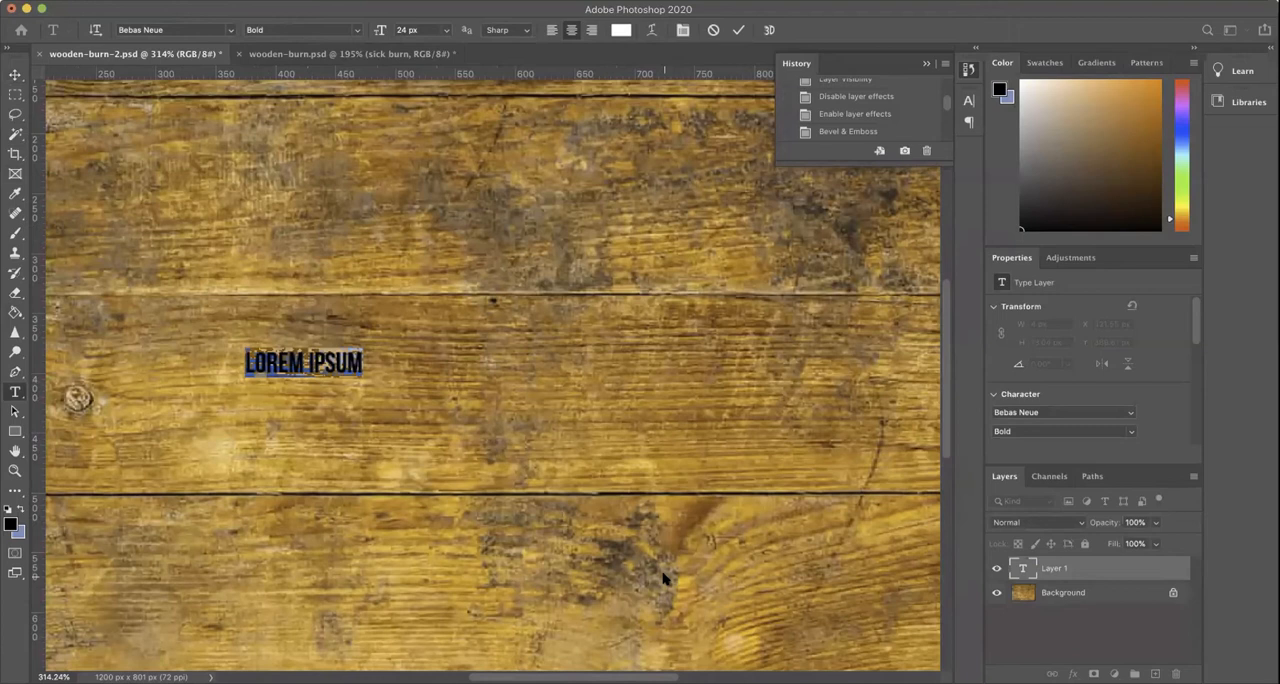
{"action": "type", "text": "<FIRST"}
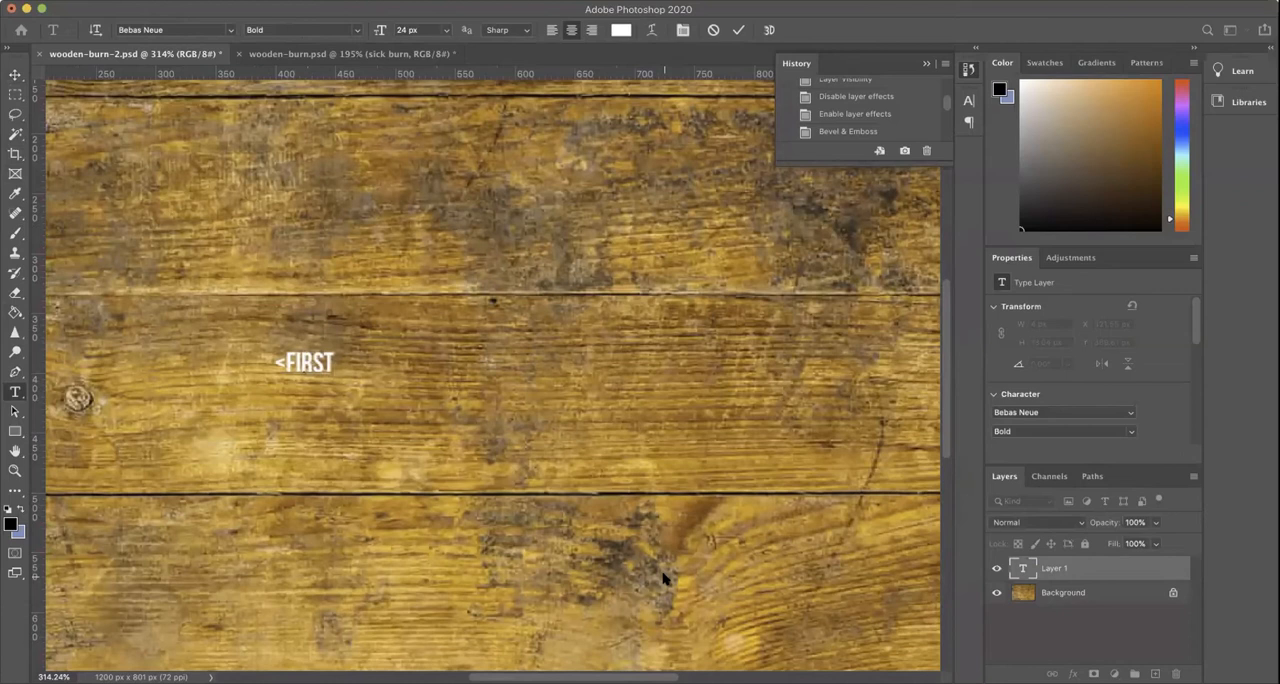
{"action": "type", "text": "_NAME>"}
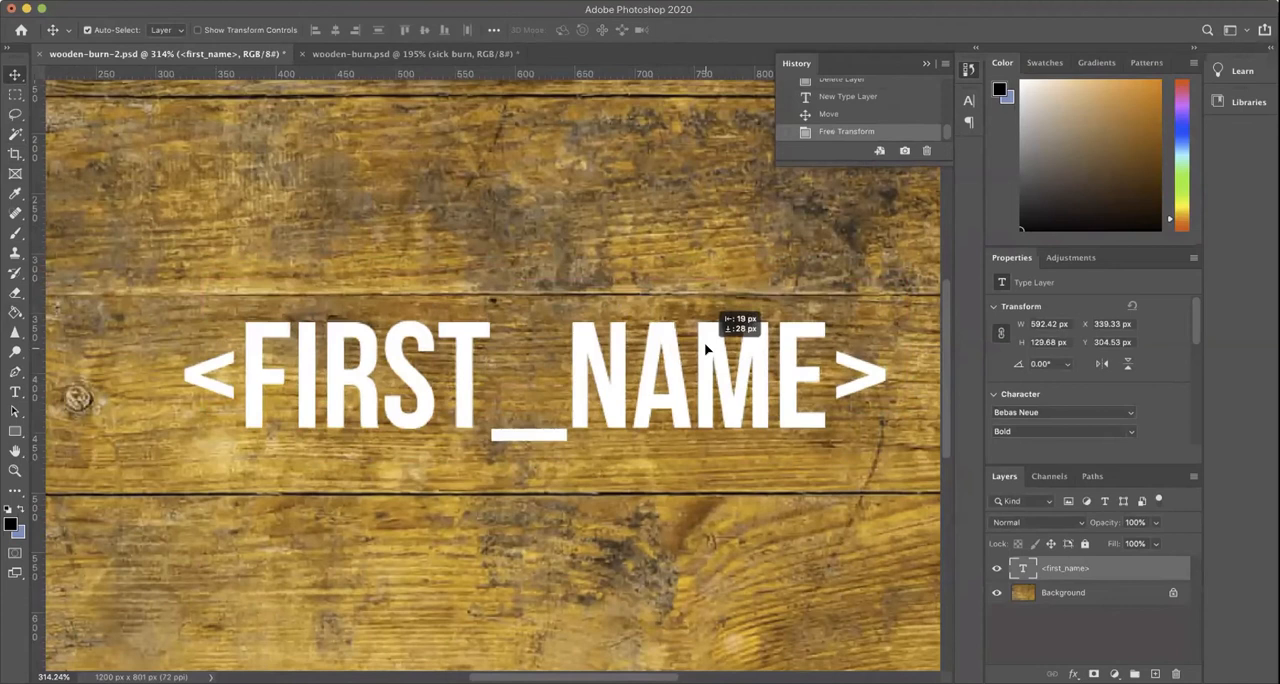
Step: Move the name onto the wood, switch it to Blackoak Std, and stretch it wider
{"action": "left_click_drag", "start_coordinate": [705, 350], "coordinate": [685, 413]}
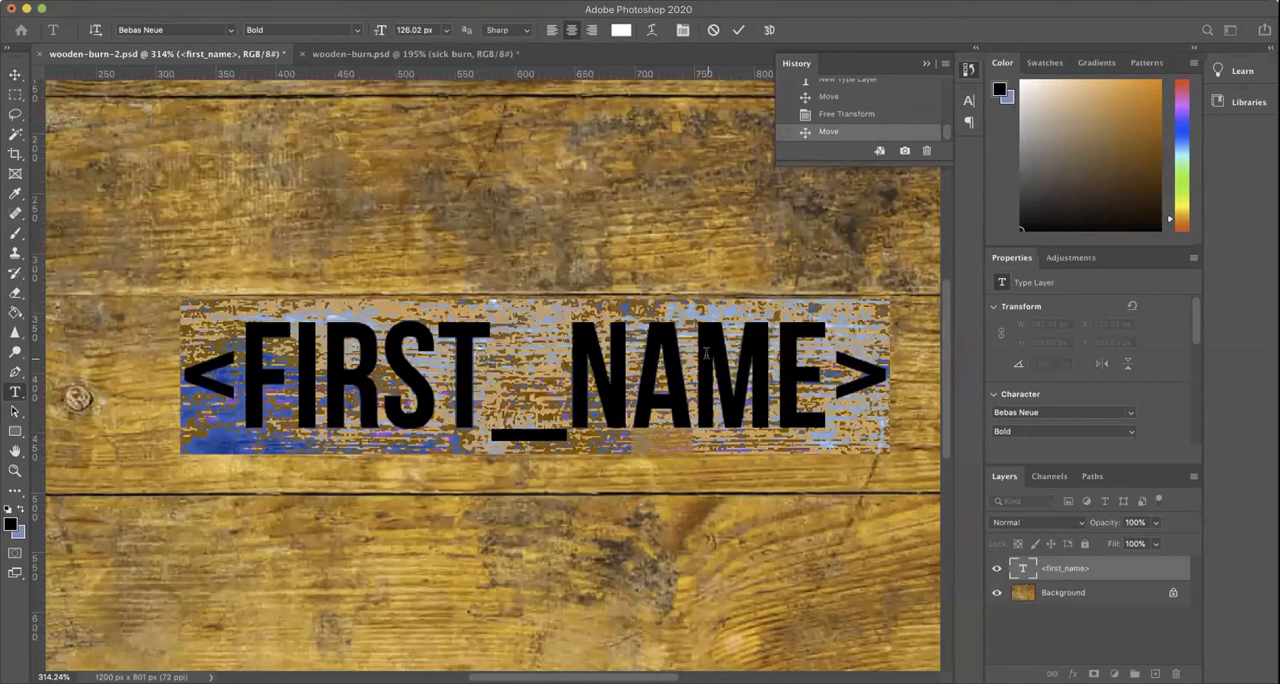
{"action": "type", "text": "blackoak Std"}
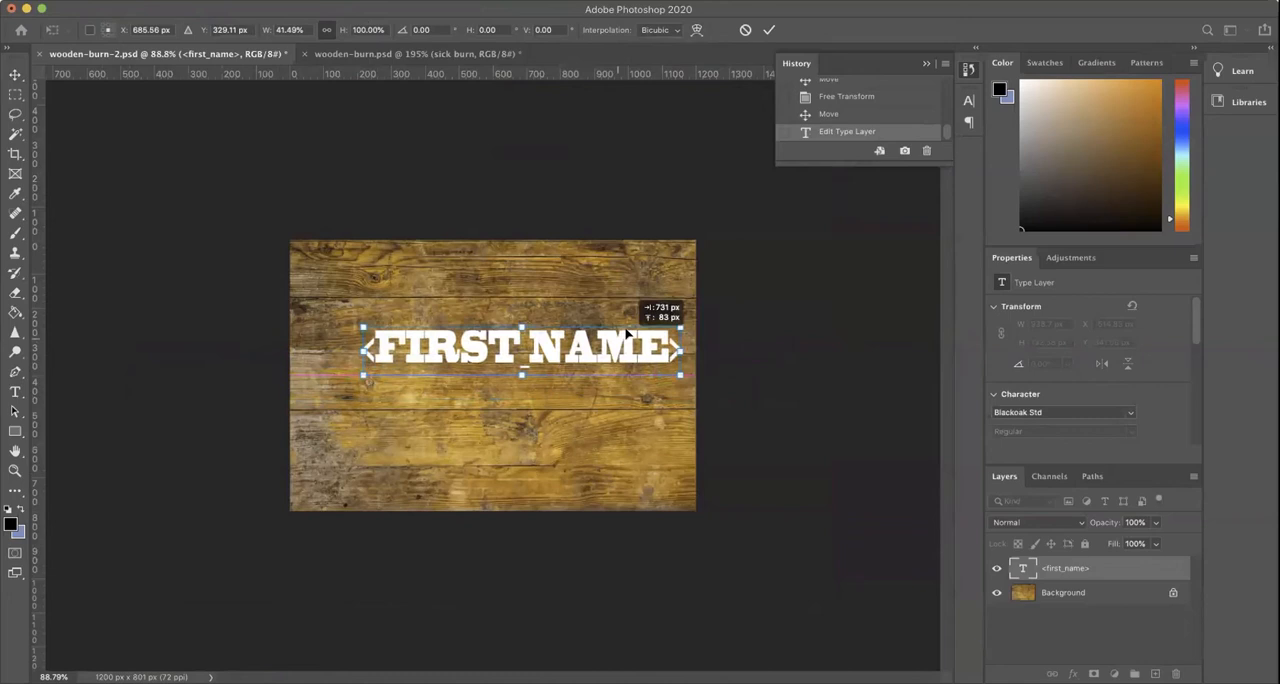
{"action": "left_click_drag", "start_coordinate": [680, 375], "coordinate": [858, 568]}
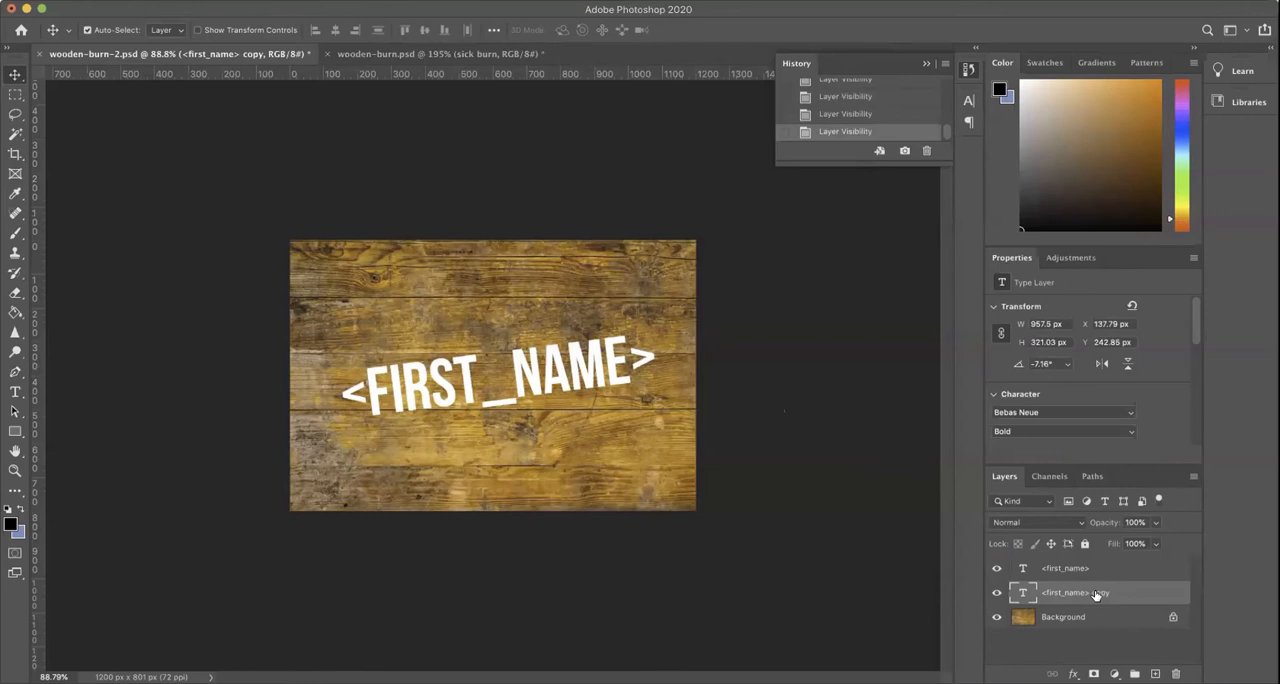
{"action": "mouse_move", "coordinate": [1065, 592]}
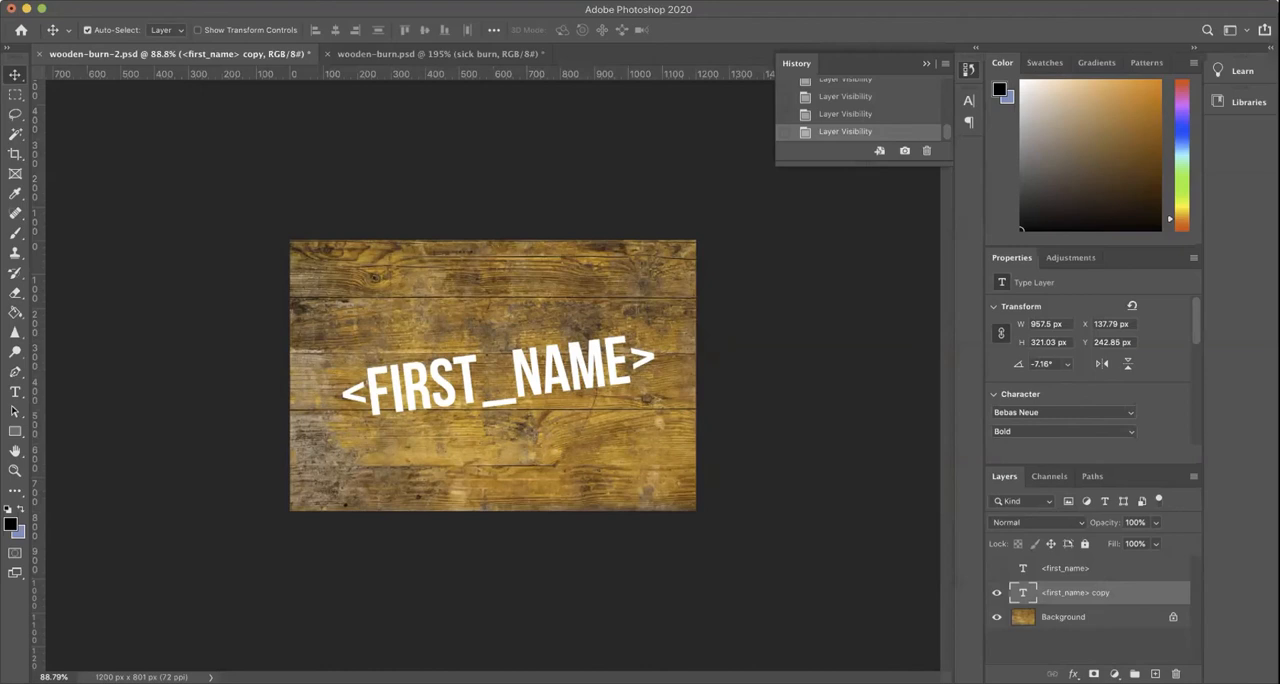
Step: Set the copied name layer's blend mode to Color Burn
{"action": "left_click", "coordinate": [1038, 521]}
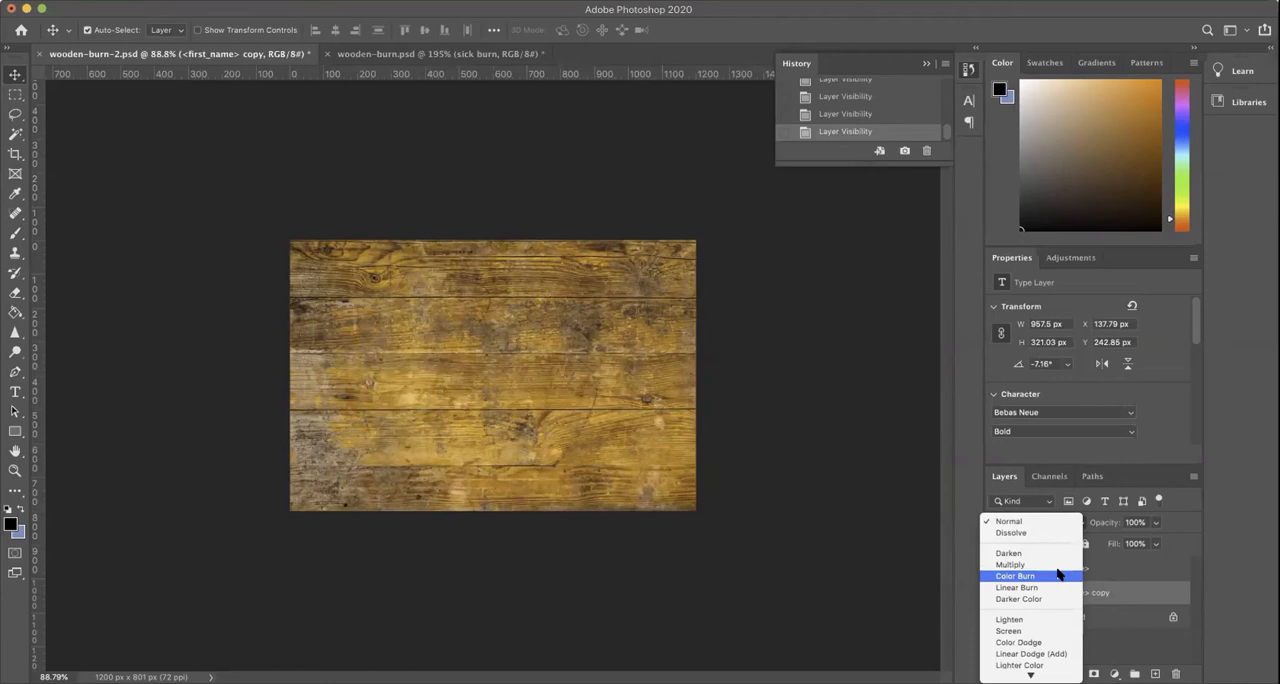
{"action": "left_click", "coordinate": [1017, 587]}
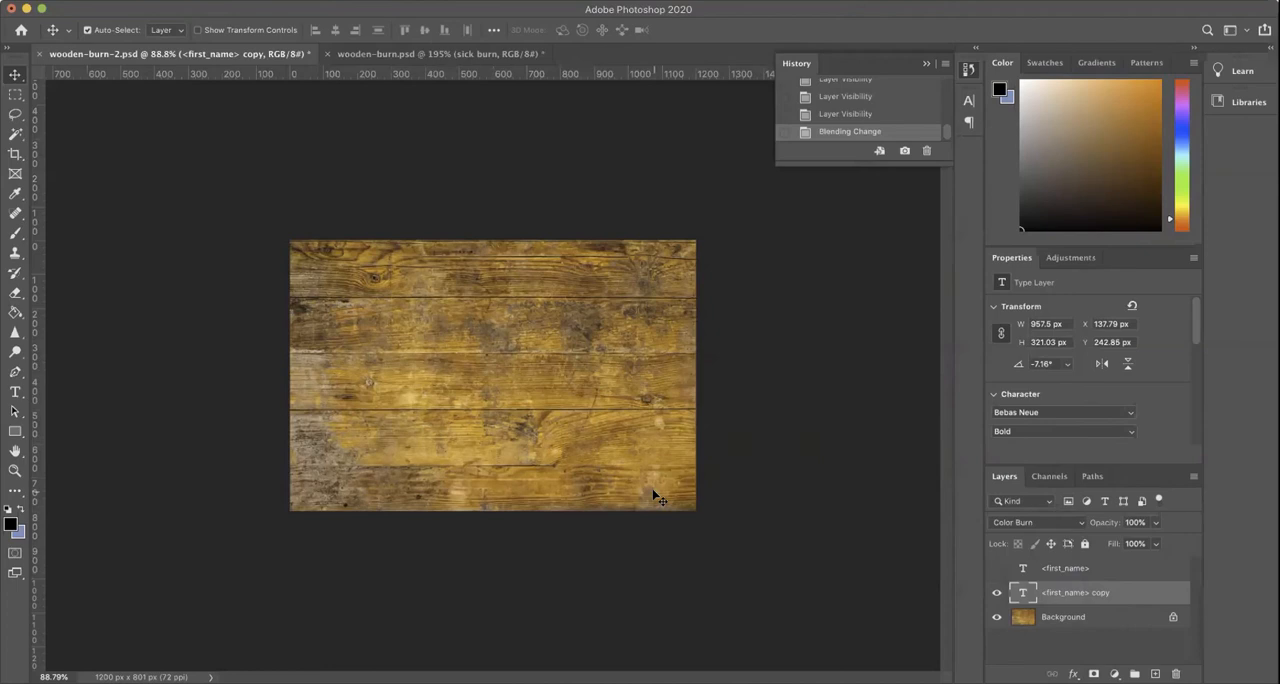
{"action": "mouse_move", "coordinate": [650, 490]}
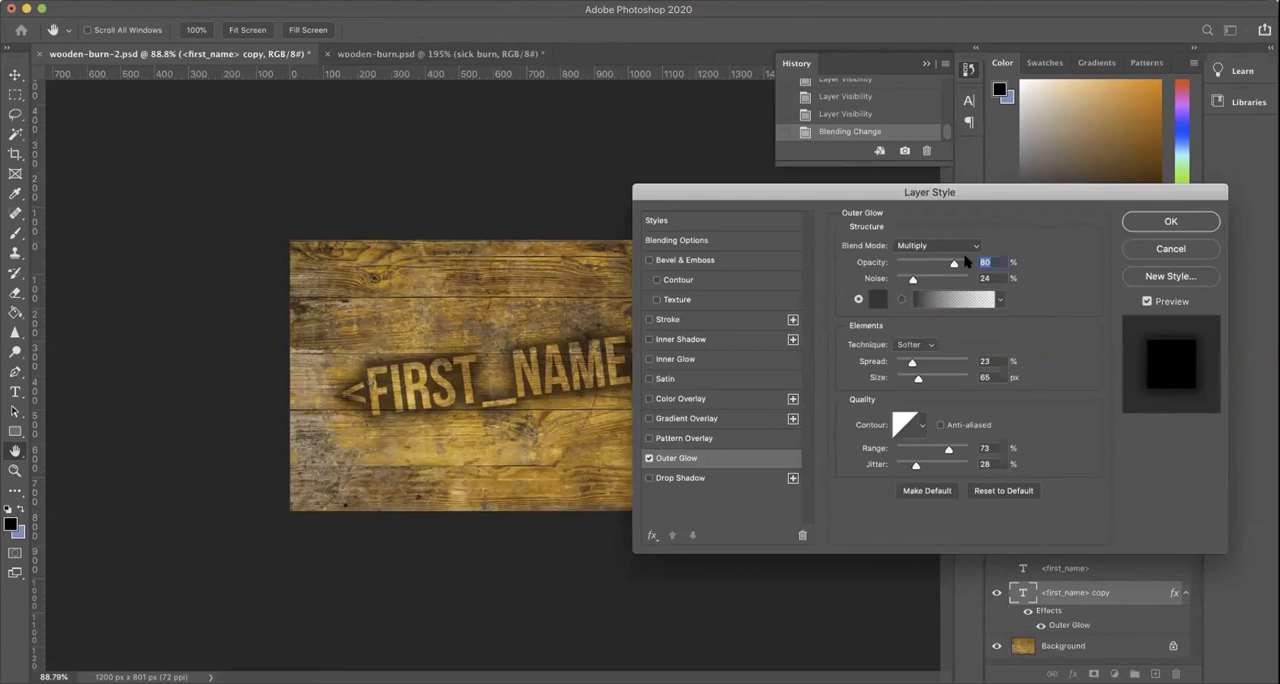
Step: Set the copy's Outer Glow technique to Softer and preview the contour shapes
{"action": "left_click", "coordinate": [915, 344]}
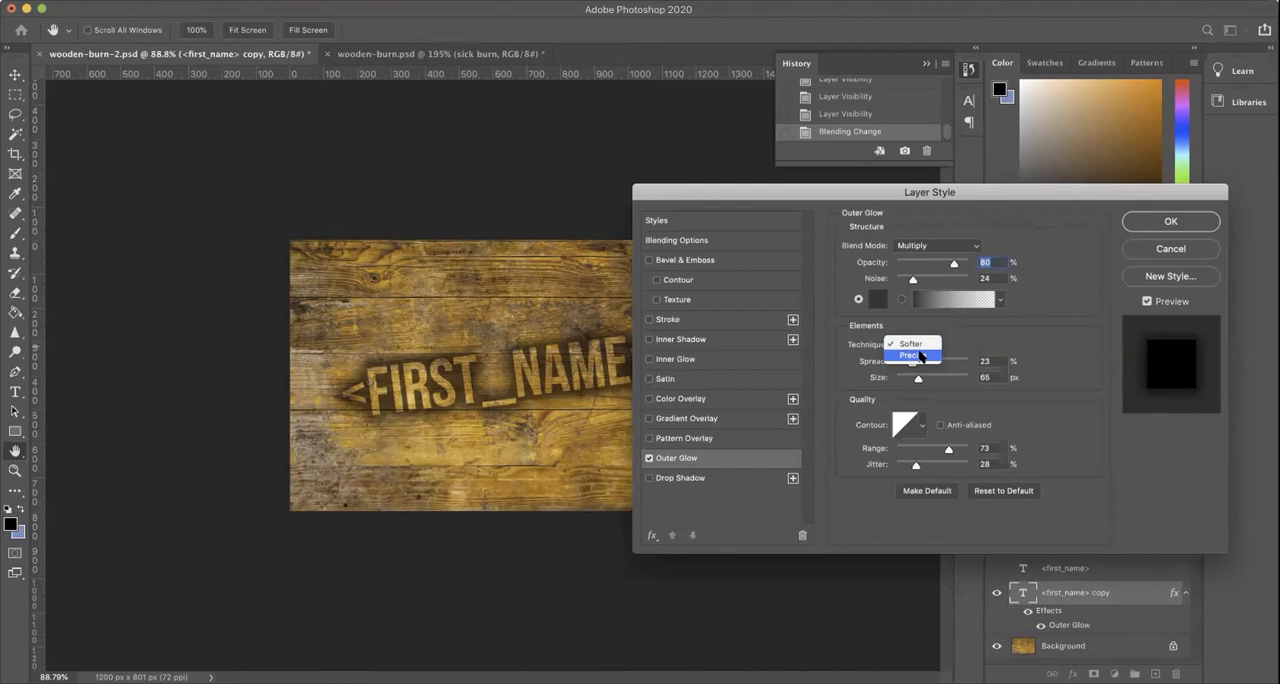
{"action": "left_click", "coordinate": [912, 356]}
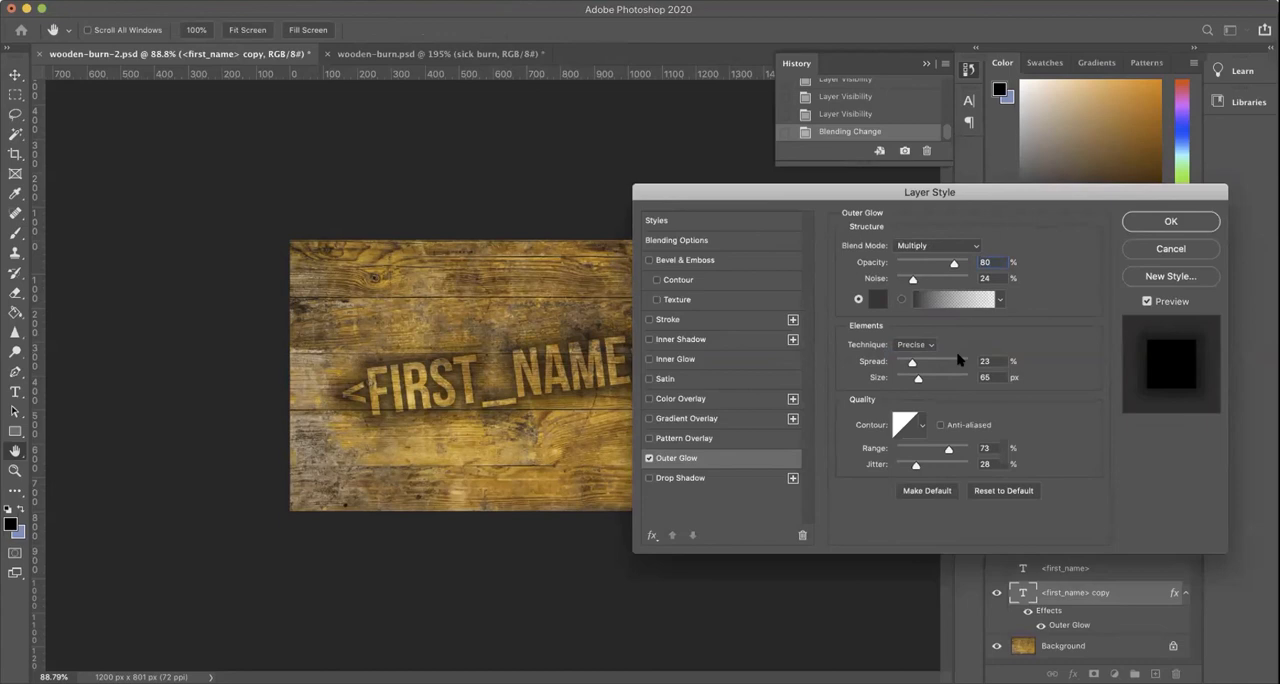
{"action": "left_click", "coordinate": [916, 344]}
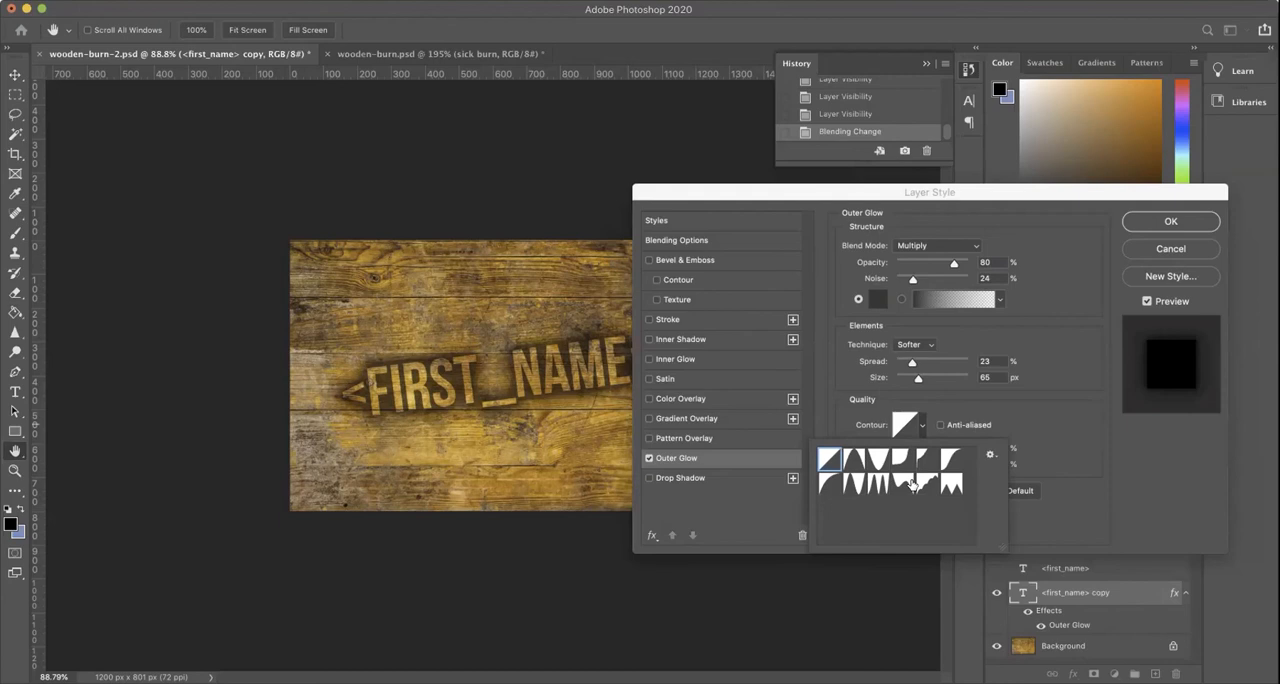
{"action": "left_click", "coordinate": [845, 470]}
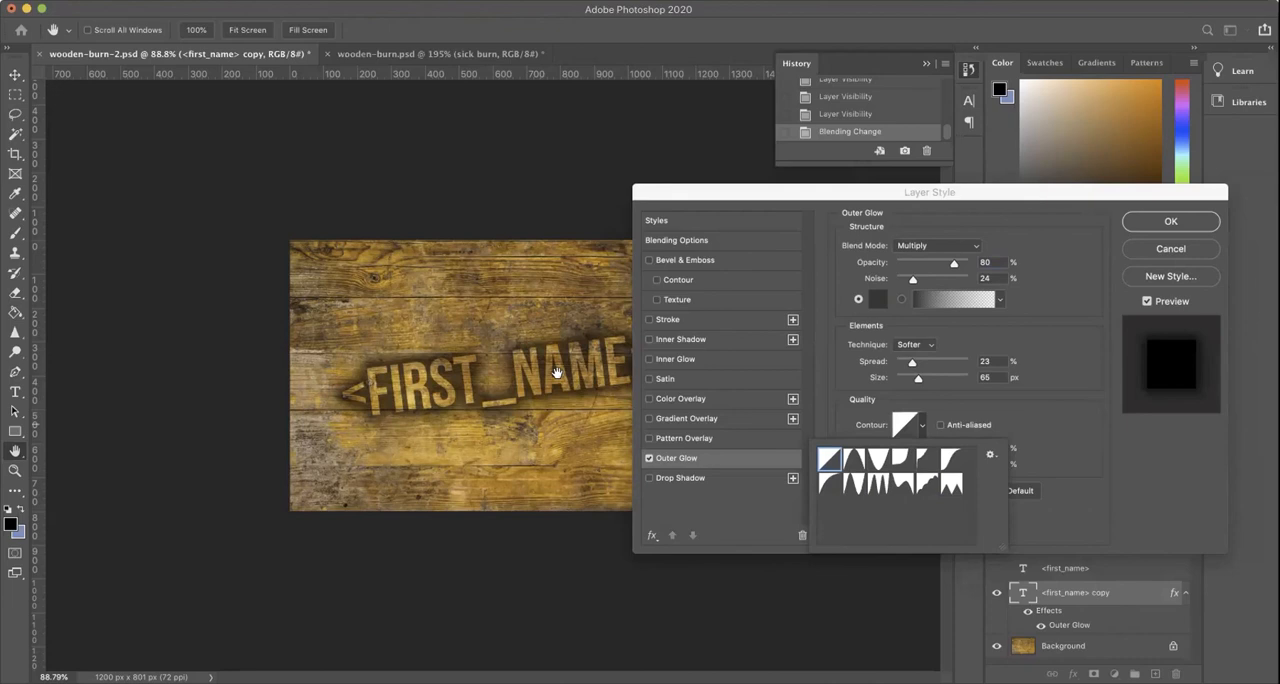
{"action": "left_click", "coordinate": [1170, 221]}
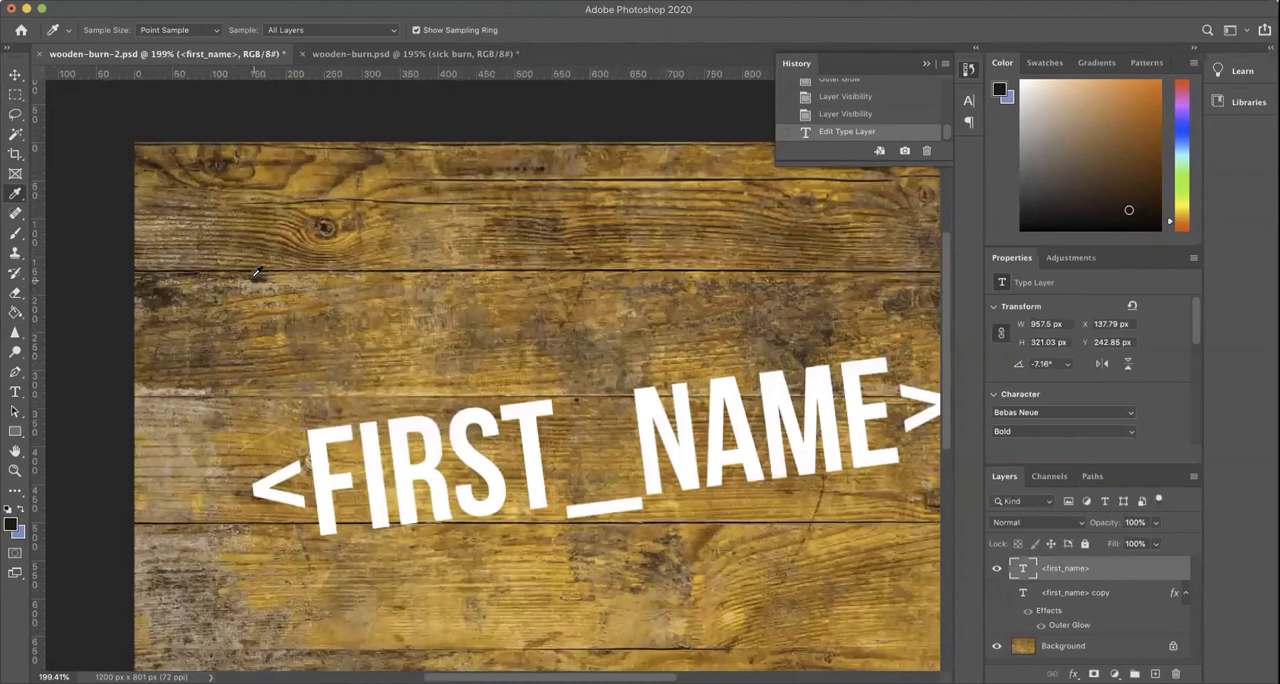
Step: Sample a dark brown from the wood with the Eyedropper as the text colour
{"action": "left_click", "coordinate": [15, 391]}
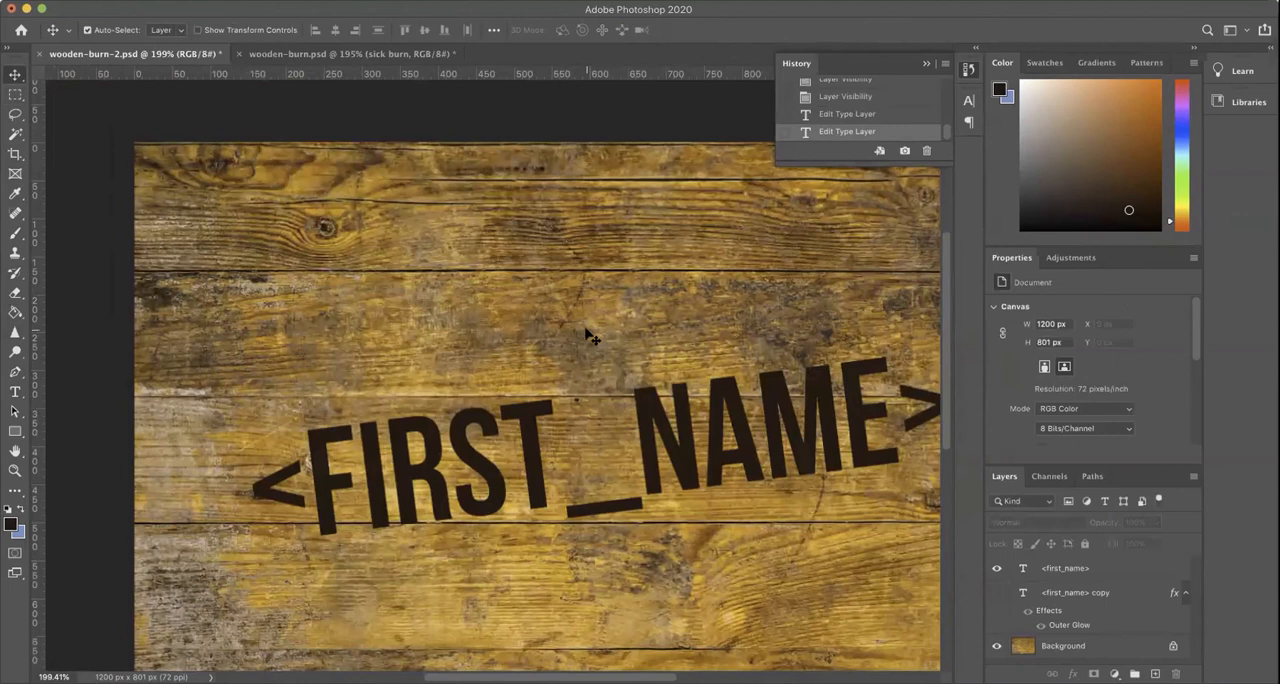
{"action": "mouse_move", "coordinate": [717, 370]}
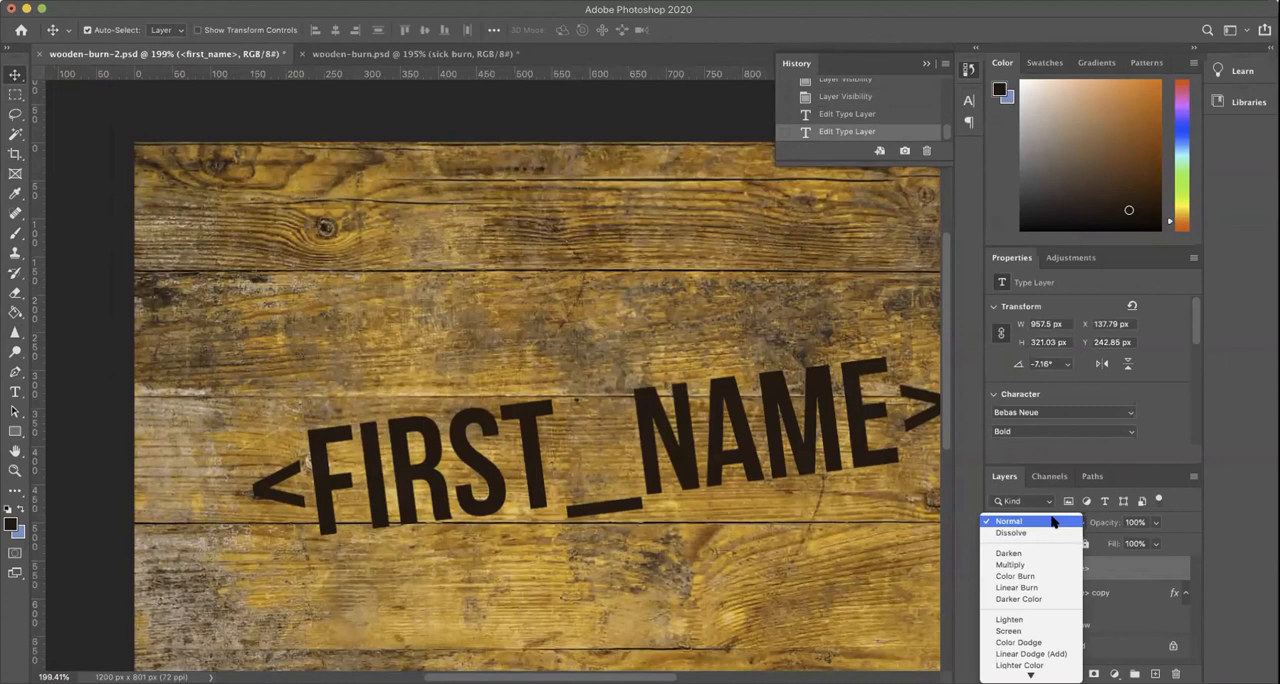
Step: Change the dark name layer's blend mode to Linear Burn
{"action": "left_click", "coordinate": [1016, 587]}
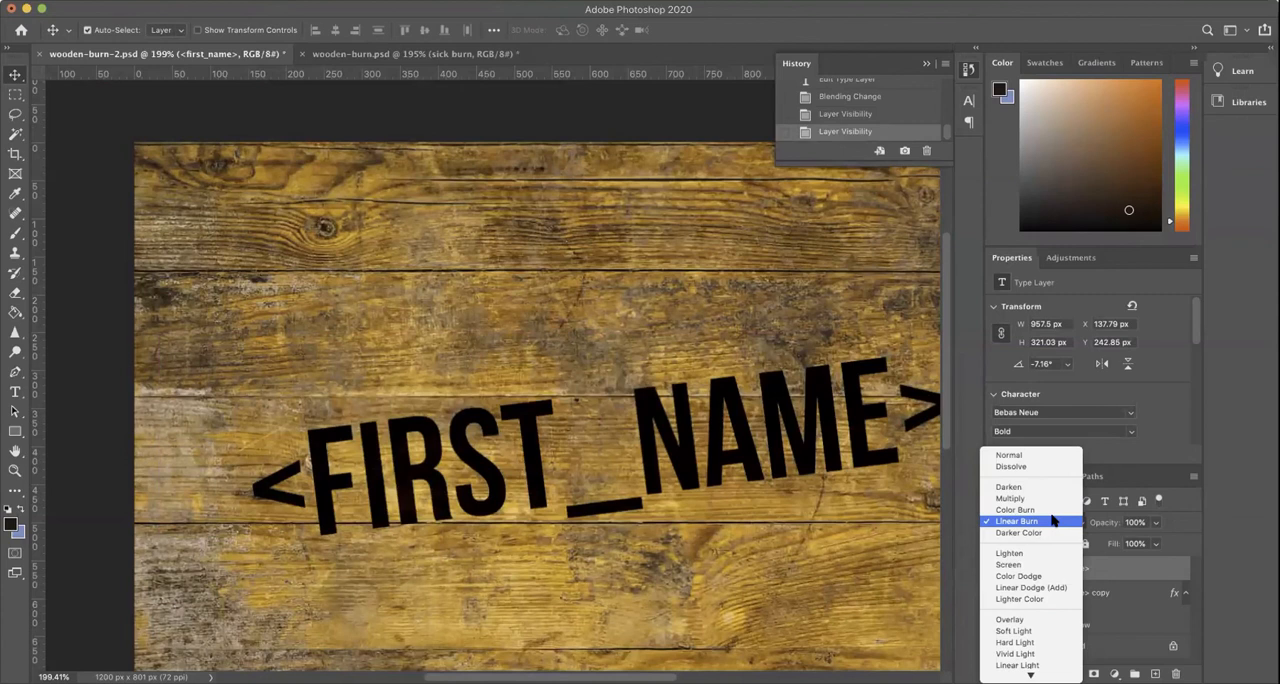
{"action": "left_click", "coordinate": [1015, 510]}
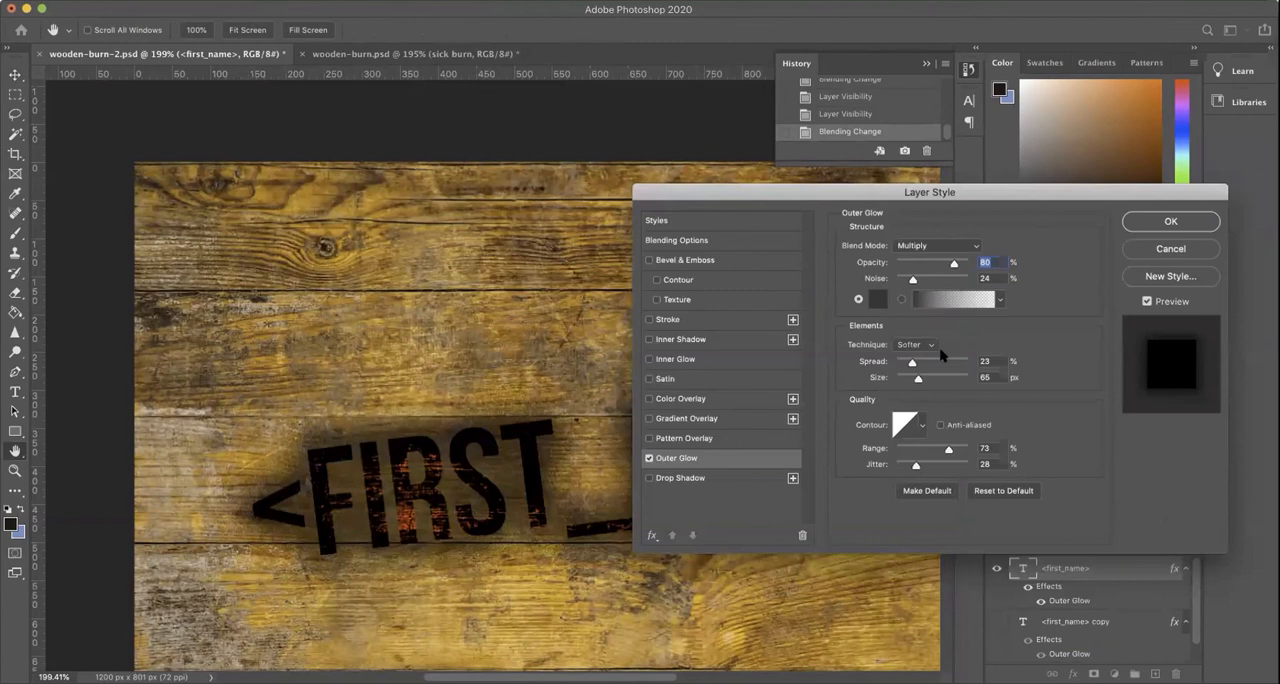
Step: Tune the top text's Outer Glow toward 100% opacity and enable Bevel & Emboss
{"action": "left_click_drag", "start_coordinate": [955, 263], "coordinate": [930, 263]}
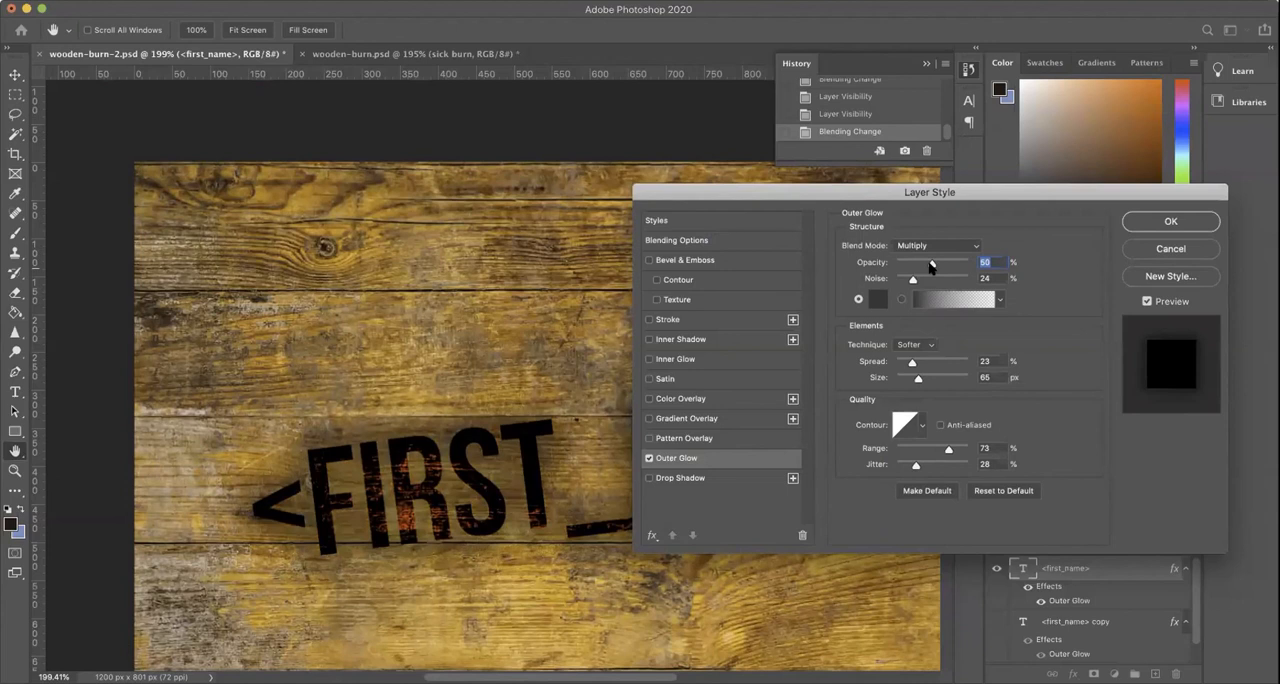
{"action": "left_click_drag", "start_coordinate": [912, 261], "coordinate": [965, 261]}
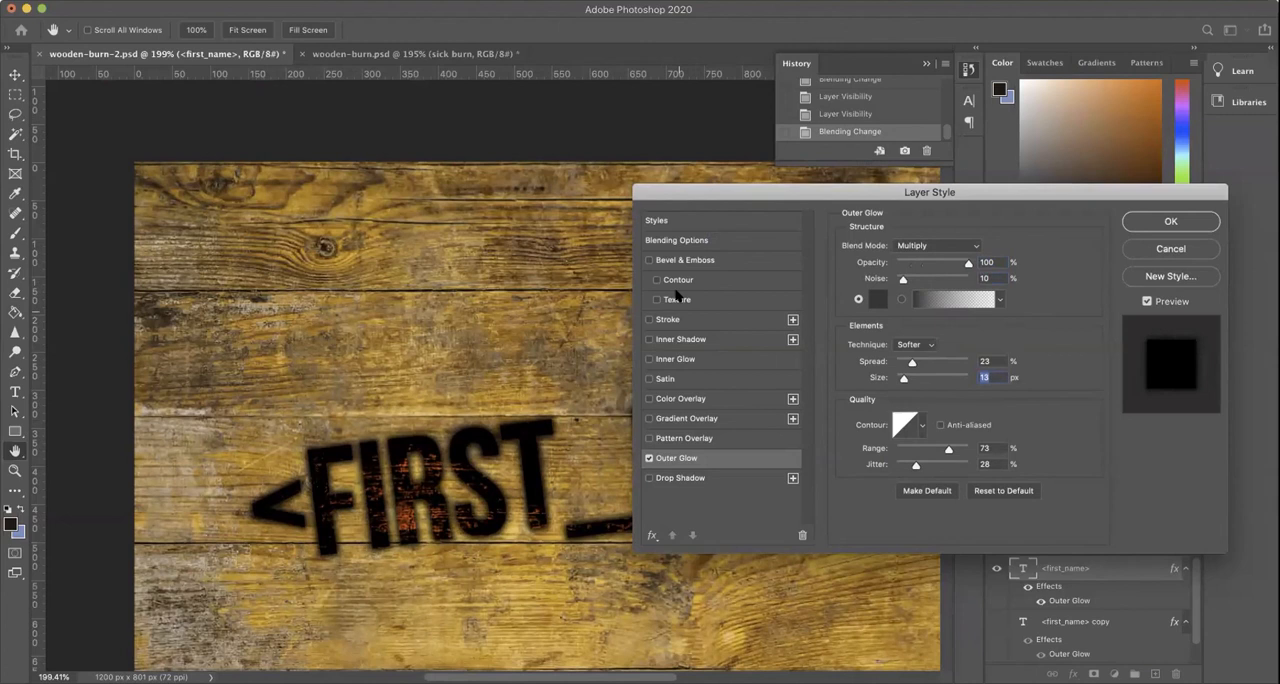
{"action": "left_click", "coordinate": [685, 259]}
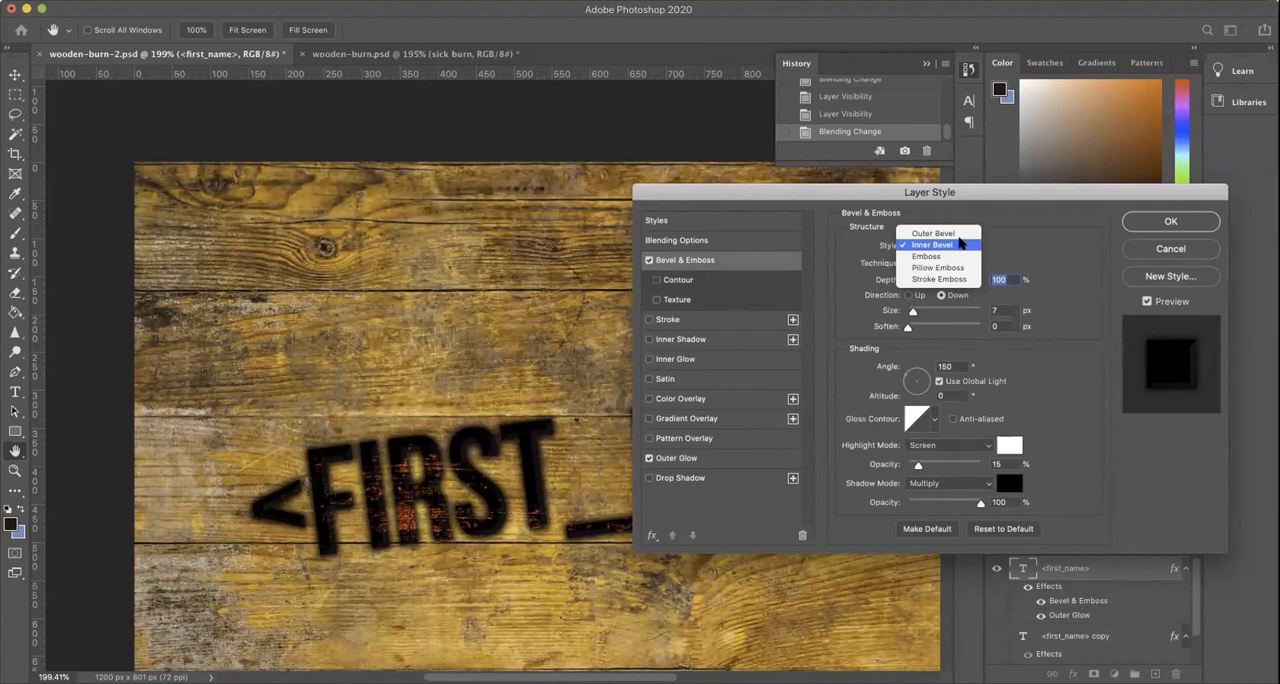
Step: Choose Inner Bevel as the text's Bevel & Emboss style
{"action": "left_click", "coordinate": [932, 245]}
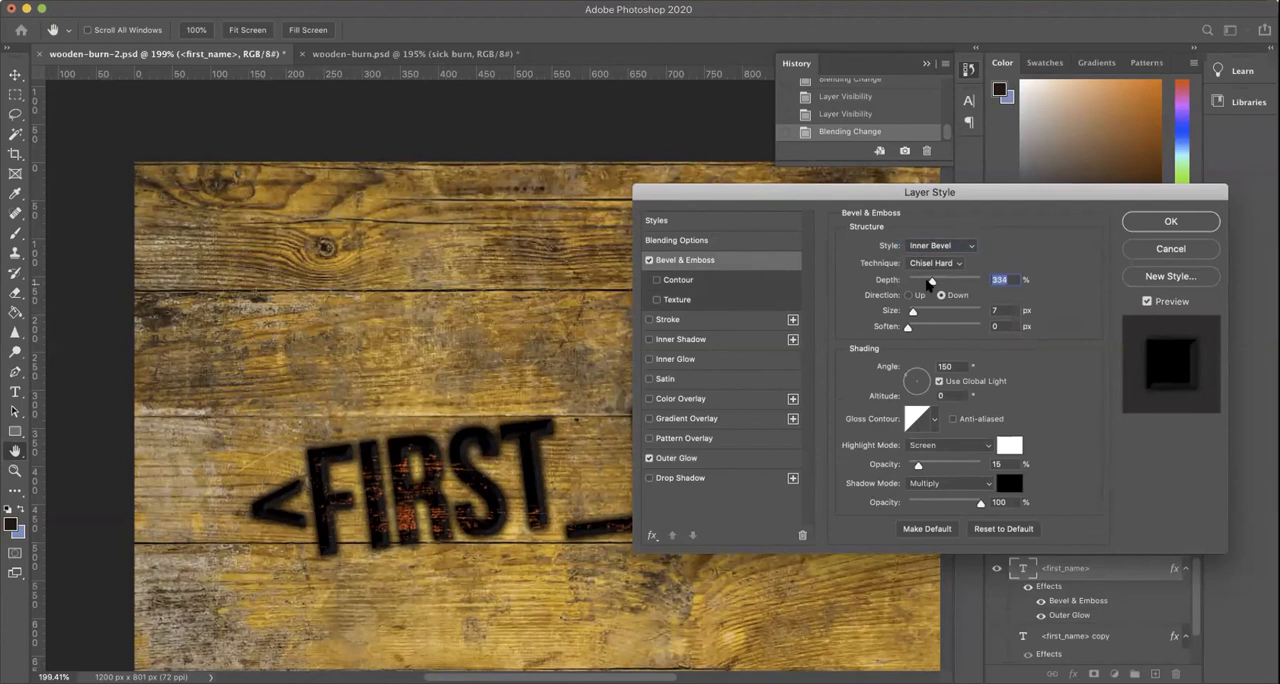